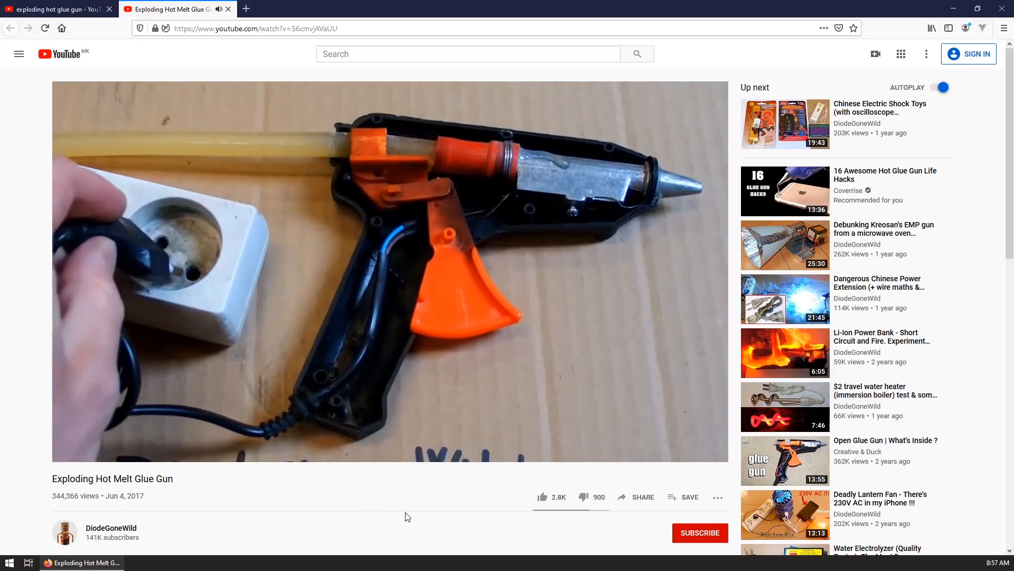
Step: Play 'My Glue Gun Blows Up! See Me Jump' by The DM's Craft from the recommendations
left_click(785, 124)
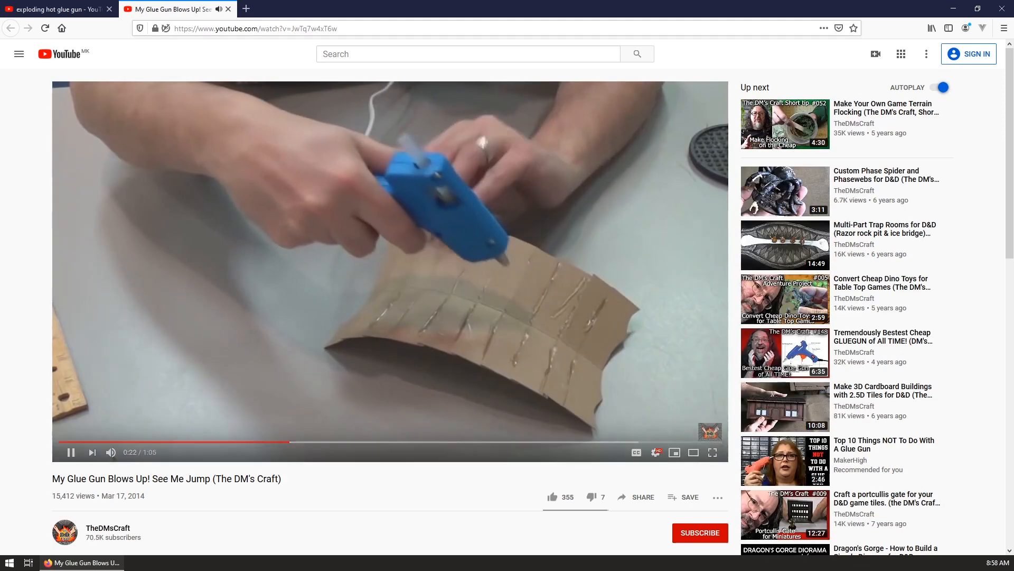